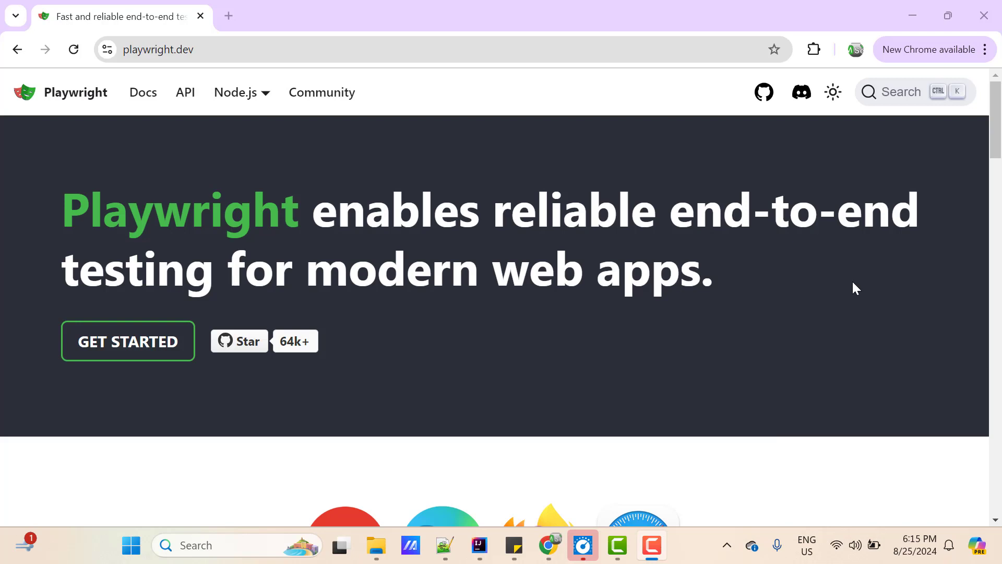
# - Scroll past the hero banner to the cross-browser, cross-platform, cross-language feature section
pyautogui.scroll(-3)
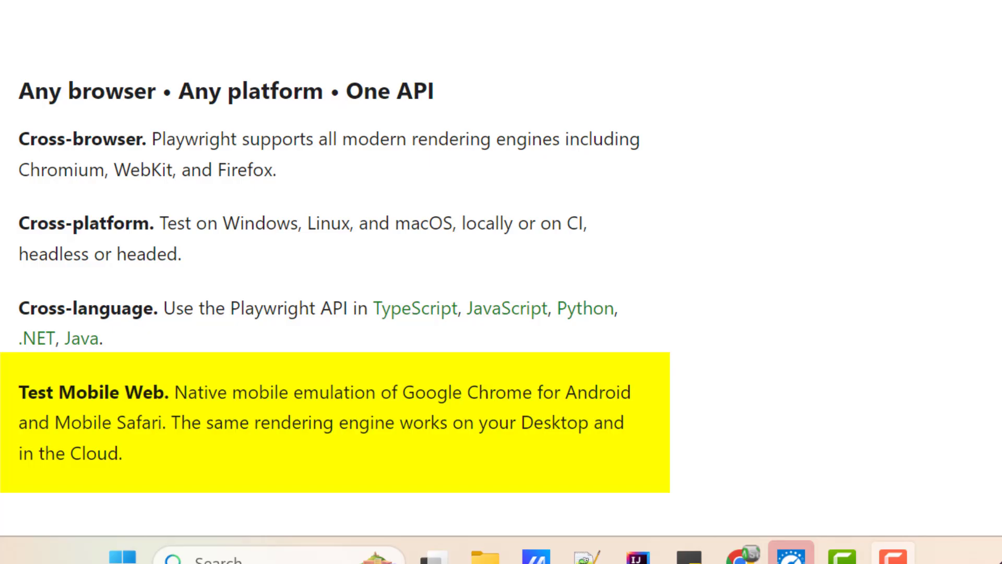
# - Highlight the Tracing feature text in the Resilient • No flaky tests section
pyautogui.doubleClick(390, 90)
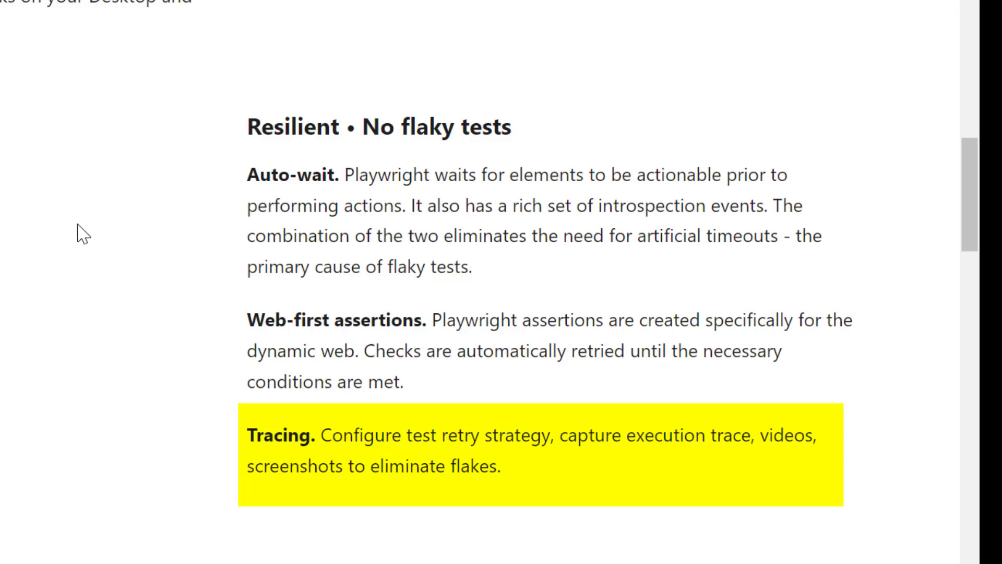
pyautogui.scroll(-3)
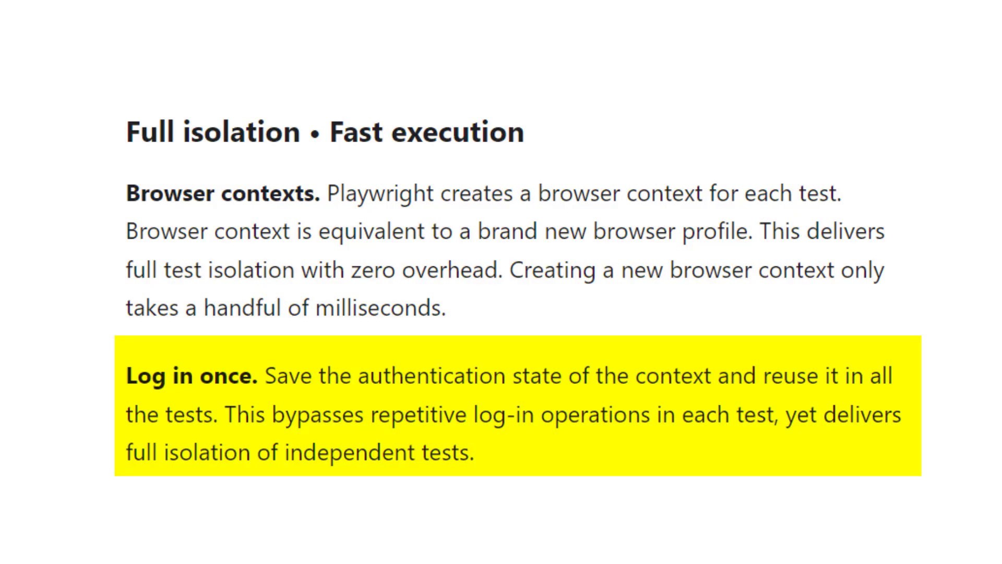
# - Scroll down to the Powerful Tooling section with Codegen, Playwright inspector and Trace Viewer
pyautogui.scroll(-3)
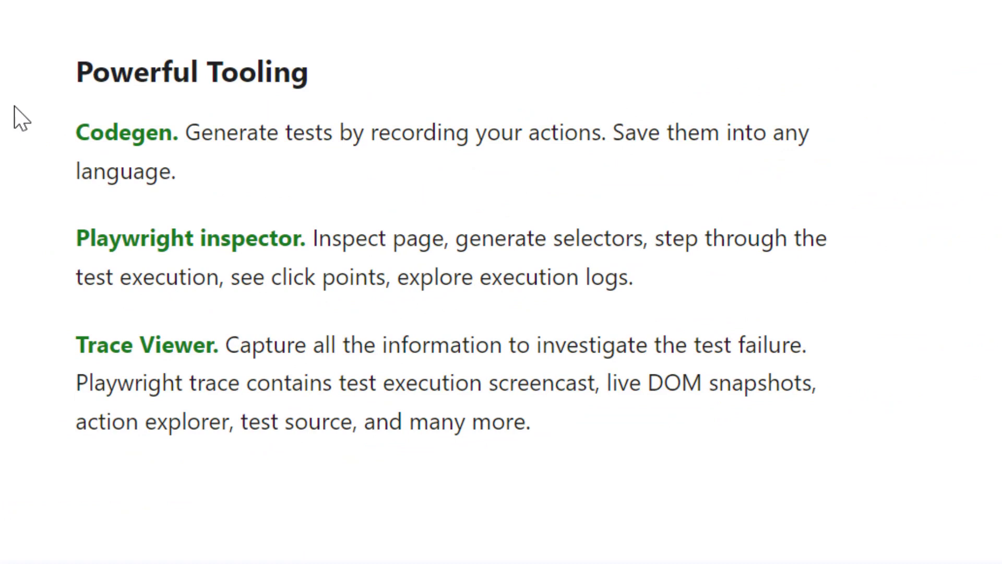